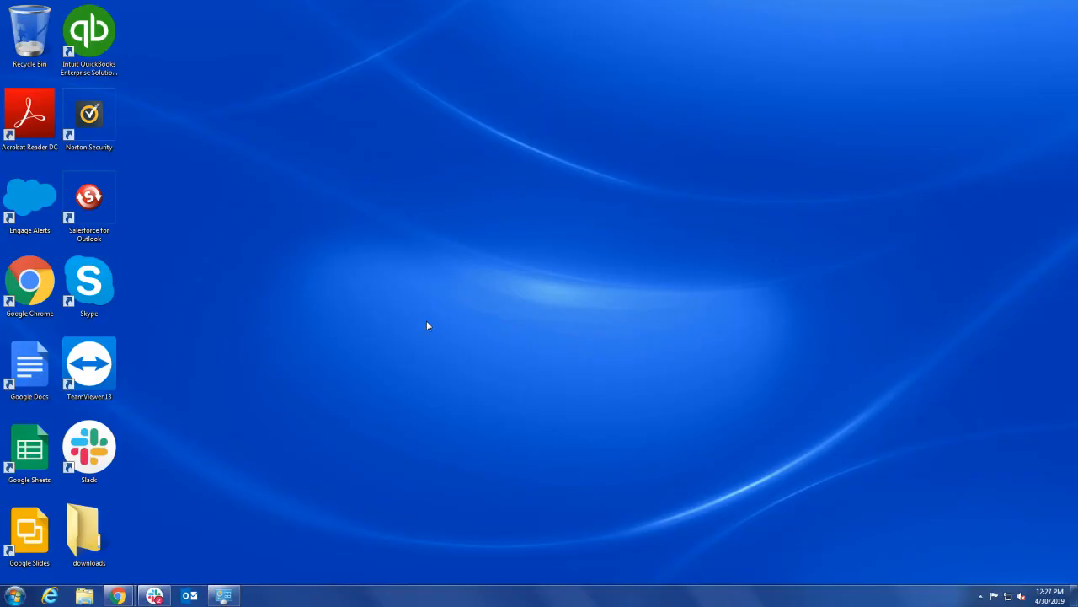
Browse to the Downloads folder containing the ChromaLuxeSetup file.
left_click(85, 596)
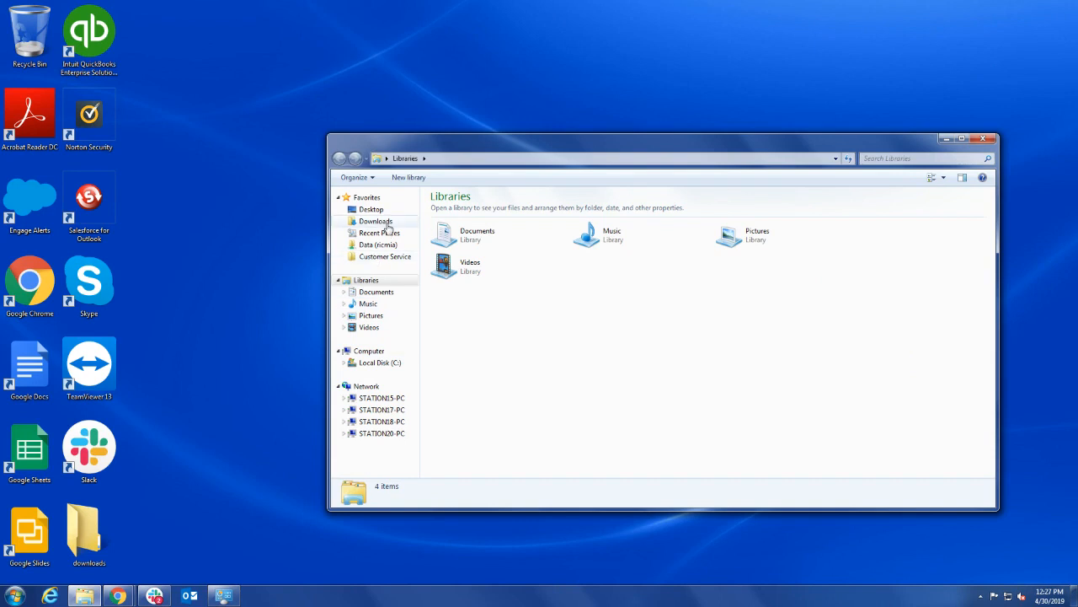
left_click(375, 221)
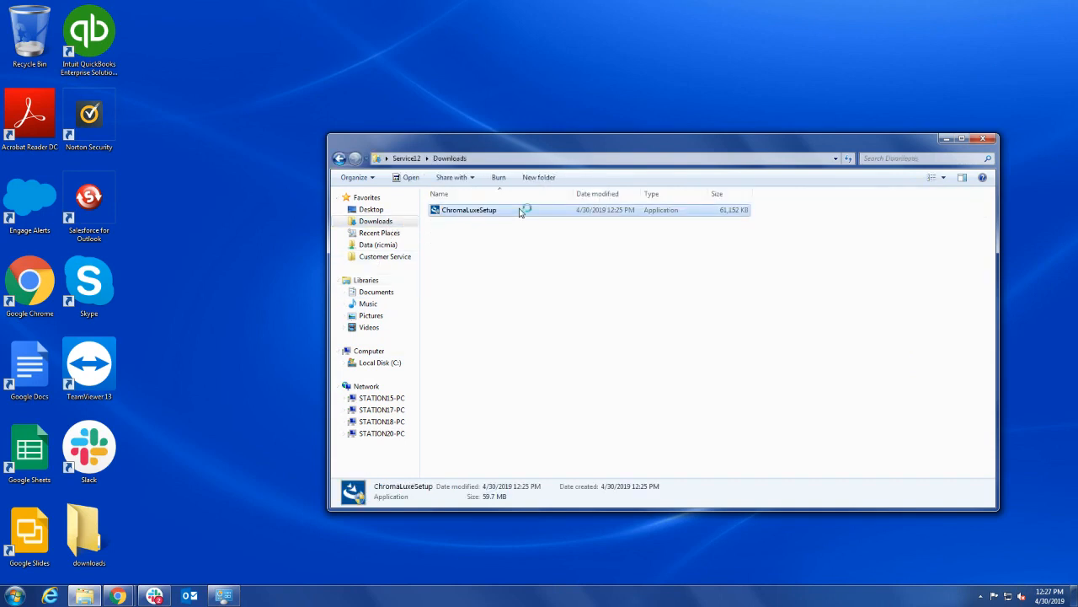
Run ChromaLuxeSetup through Next, Install and Finish to complete the installation.
double_click(468, 209)
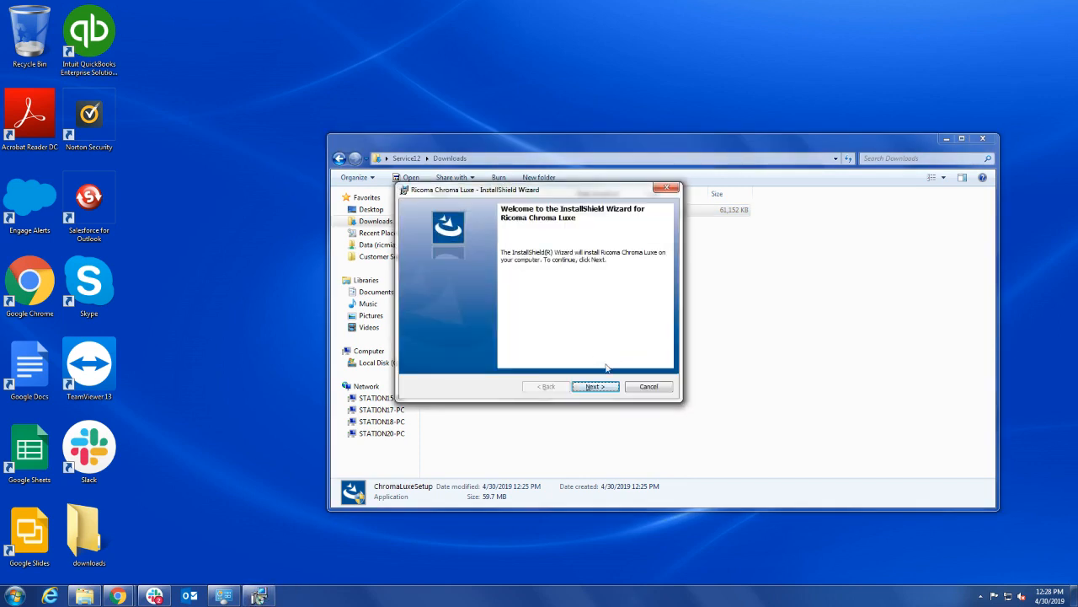
left_click(595, 386)
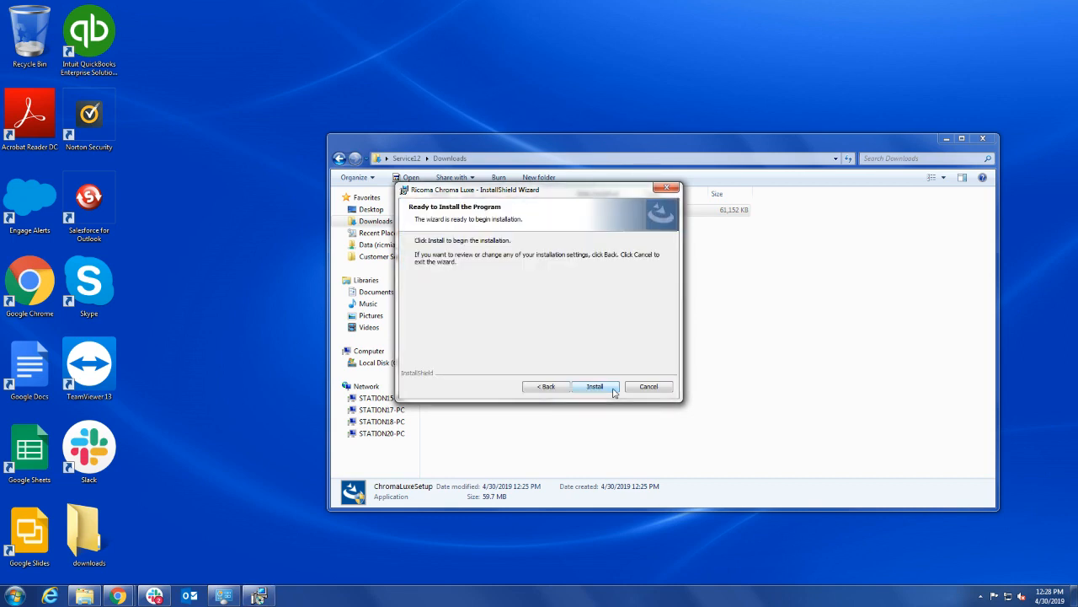
left_click(595, 386)
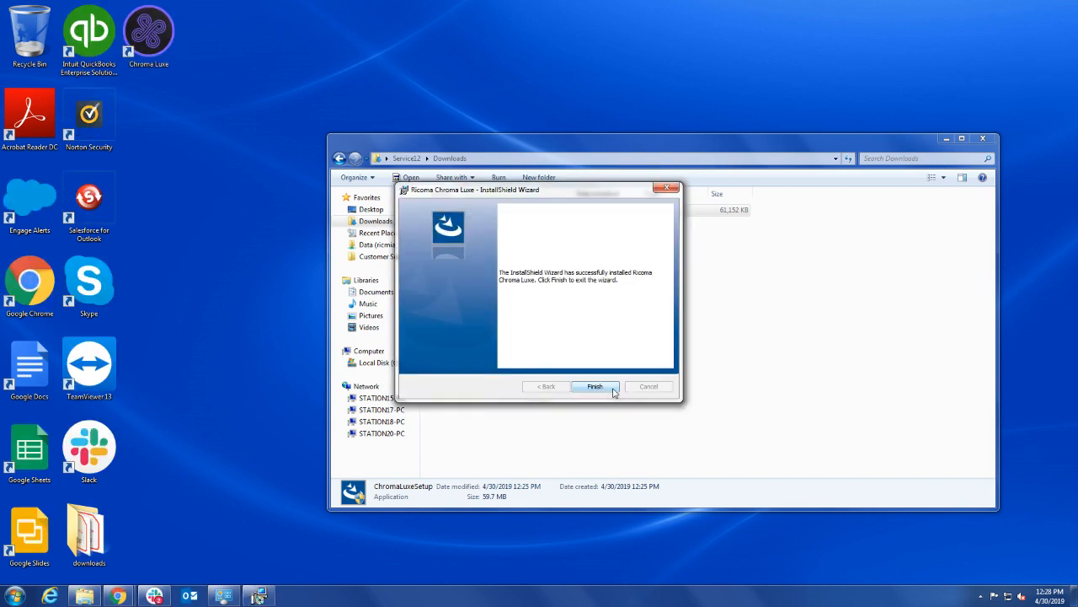
left_click(594, 386)
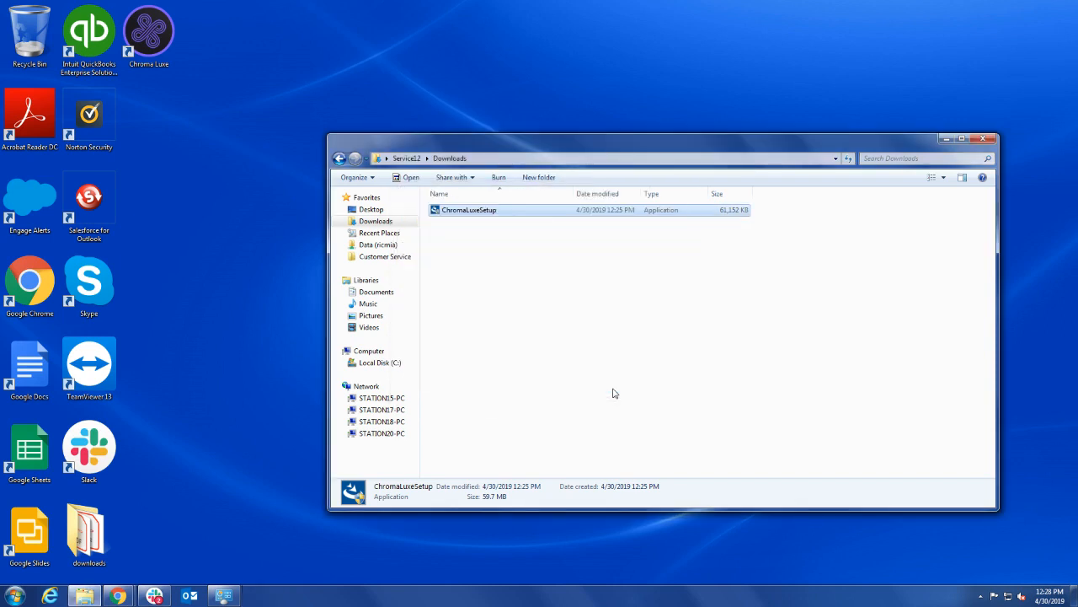
mouse_move(184, 61)
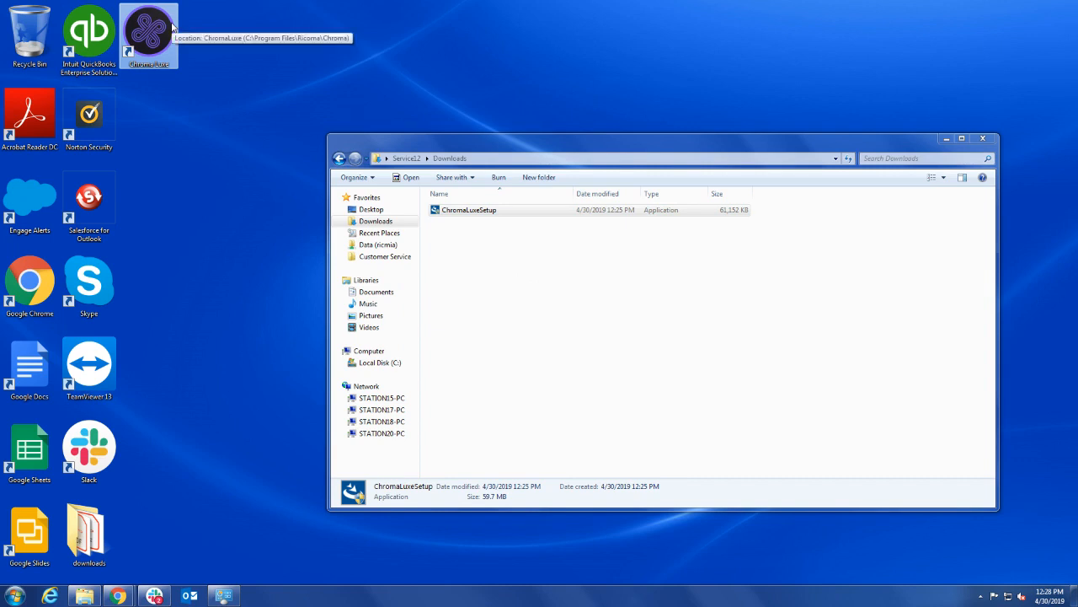
Launch Chroma Luxe from its new desktop shortcut.
double_click(468, 209)
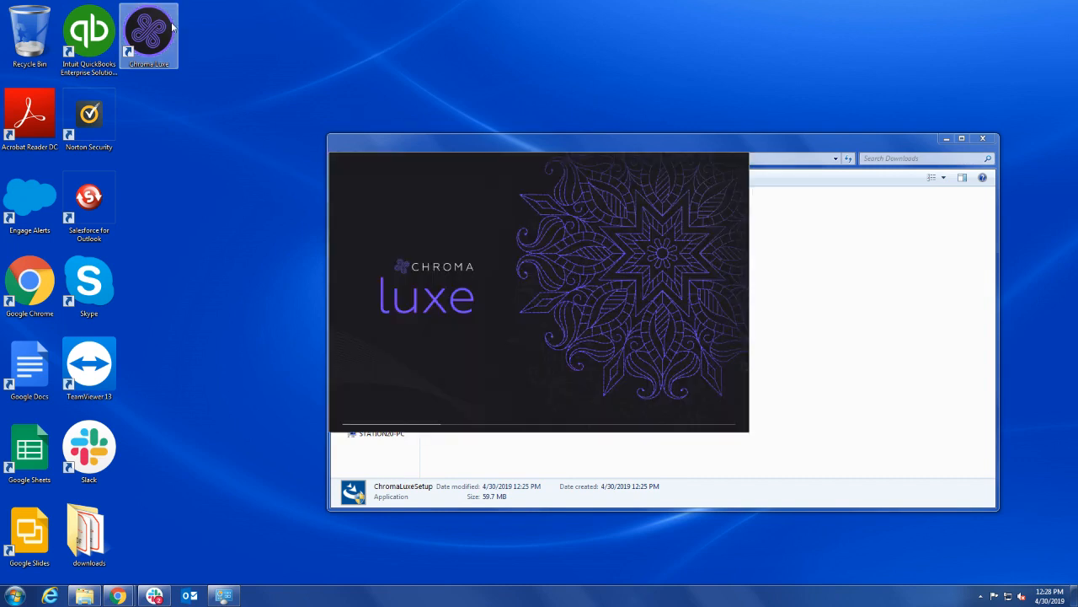
mouse_move(716, 384)
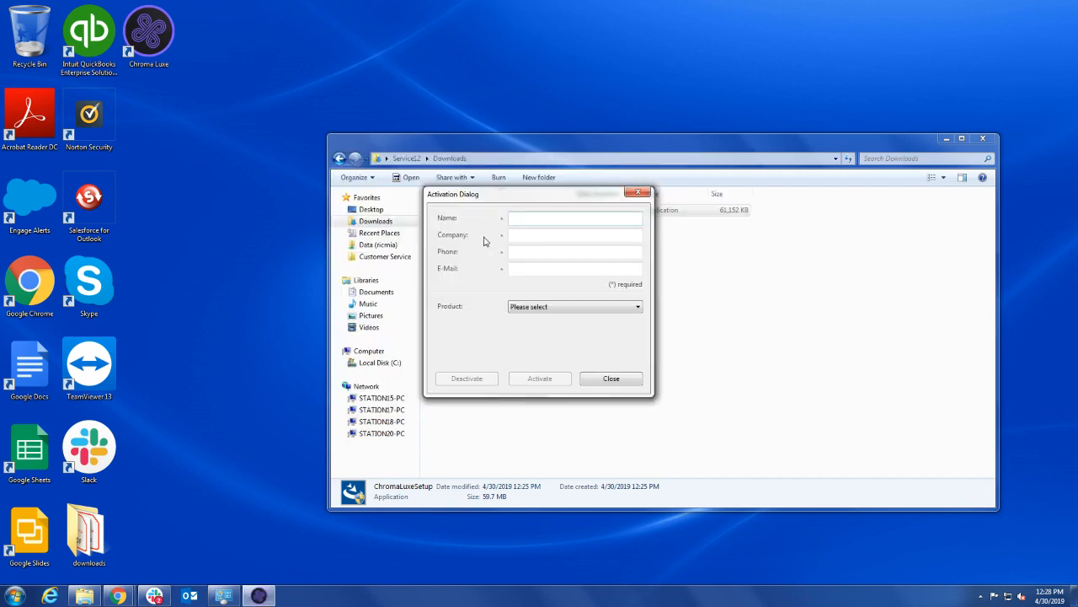
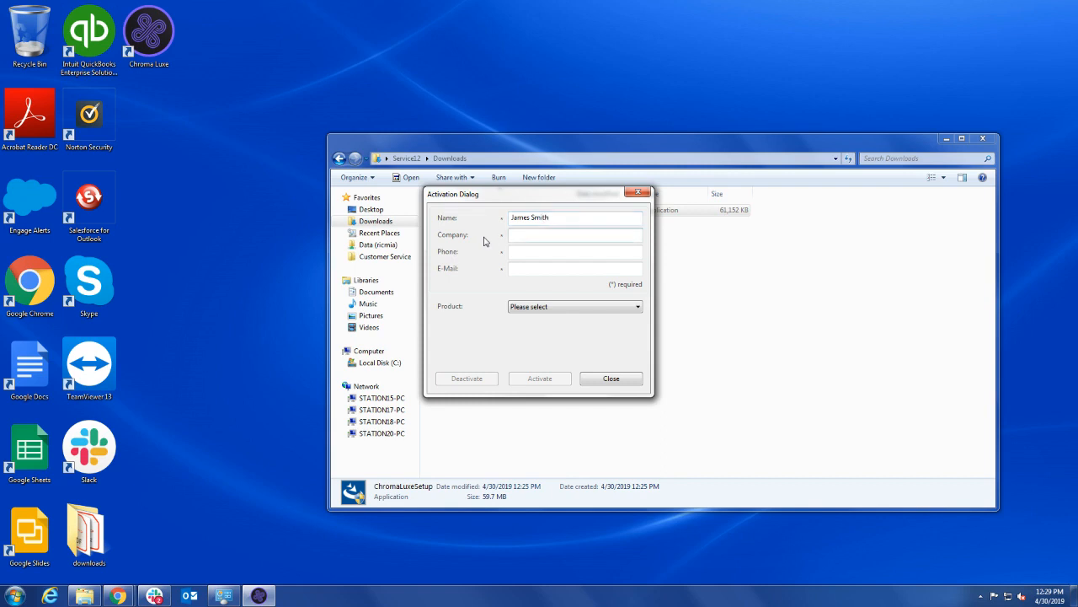
Enter name 'James Sm', company 'Ricoma' and phone '55555' in the activation form.
type("Ricoma")
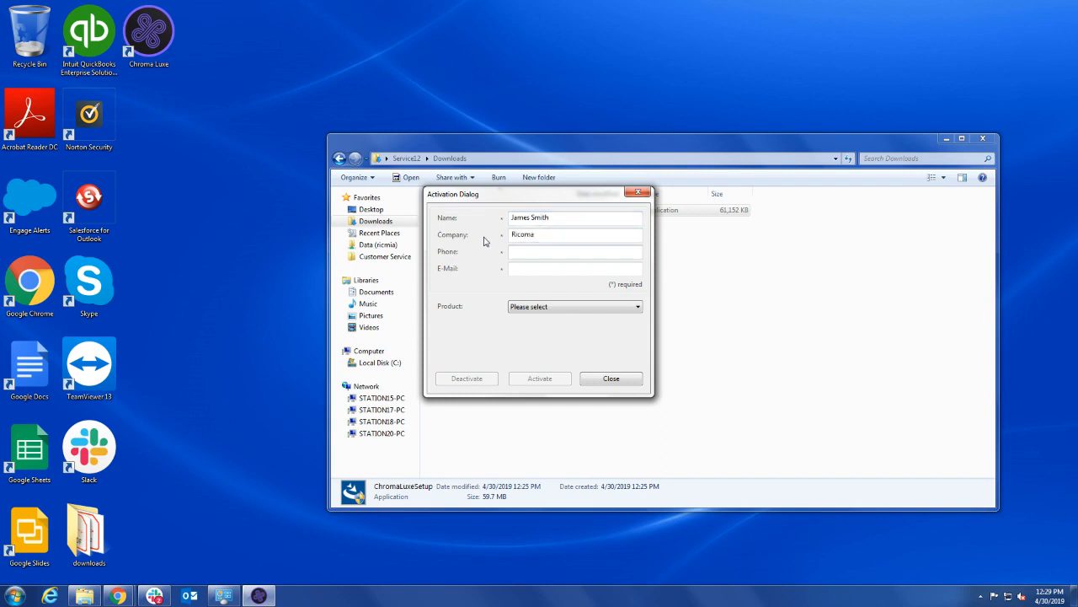
type("5555555555")
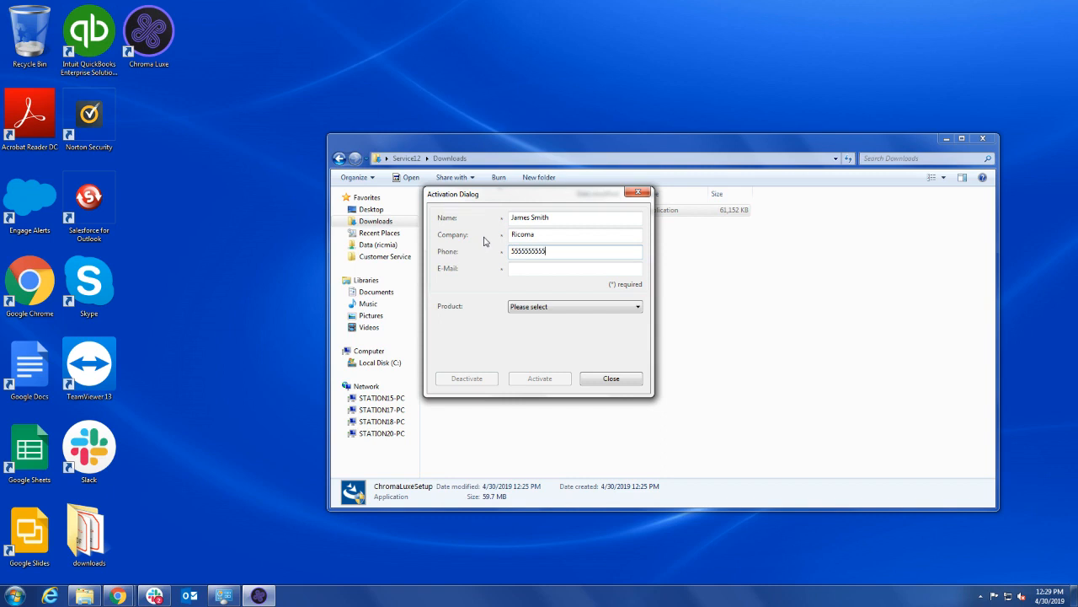
left_click(576, 268)
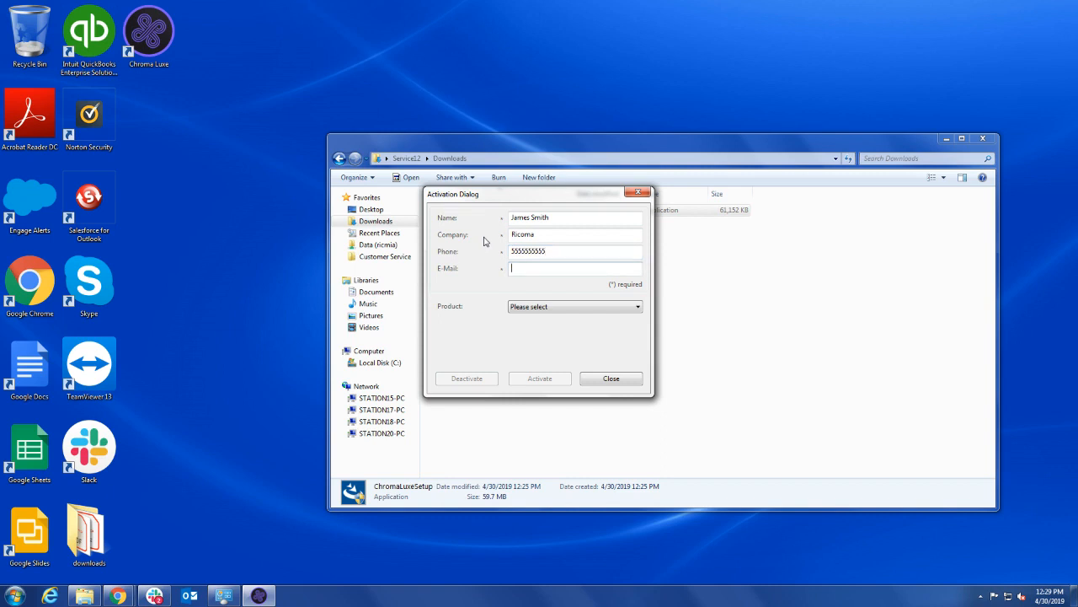
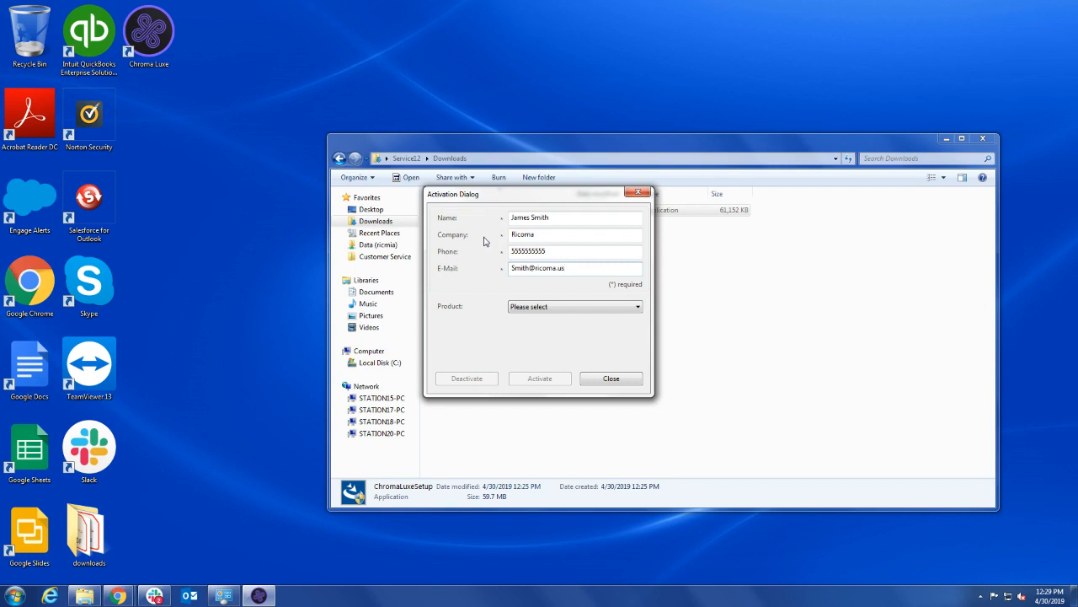
Choose Chroma Luxe as the product to activate.
left_click(576, 306)
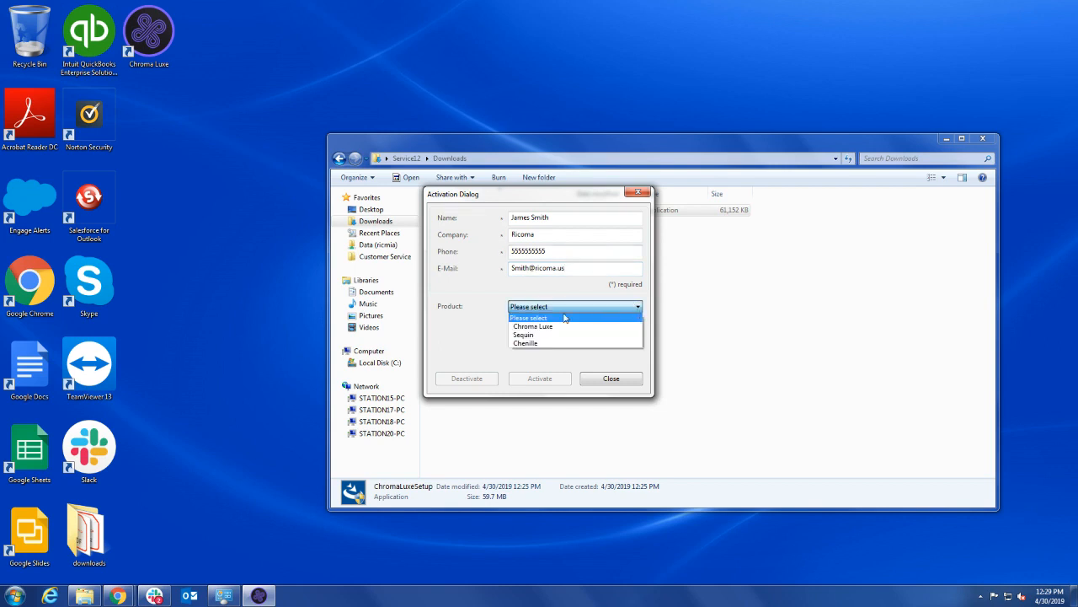
mouse_move(533, 327)
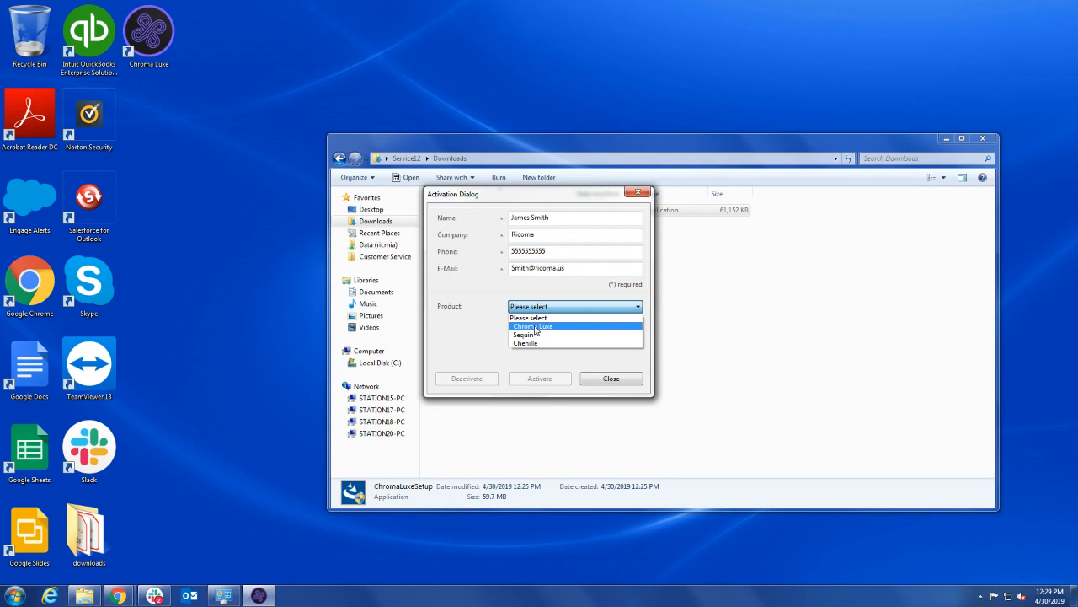
left_click(532, 326)
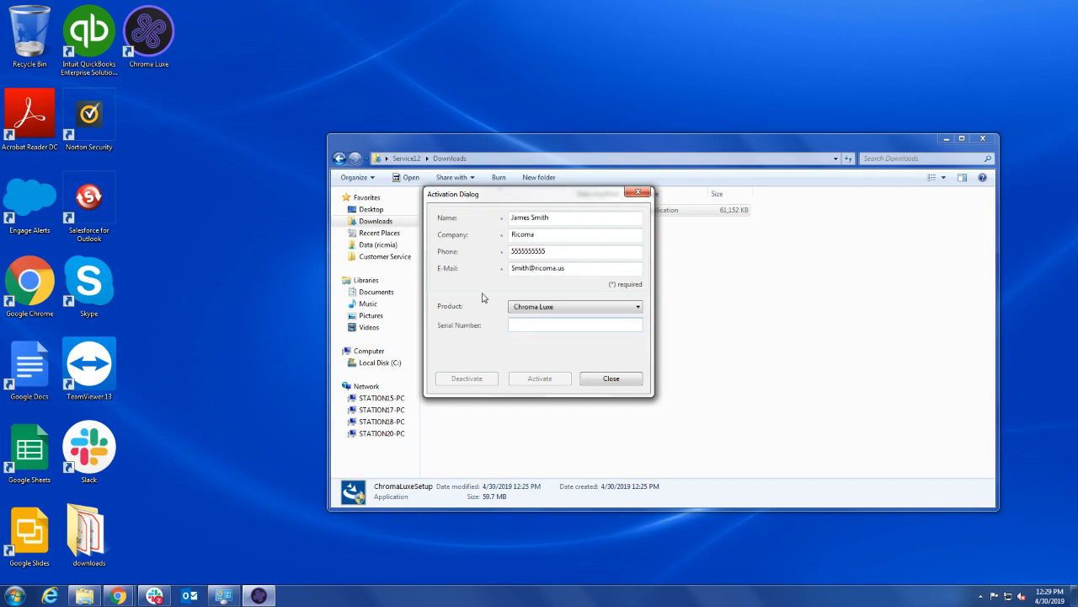
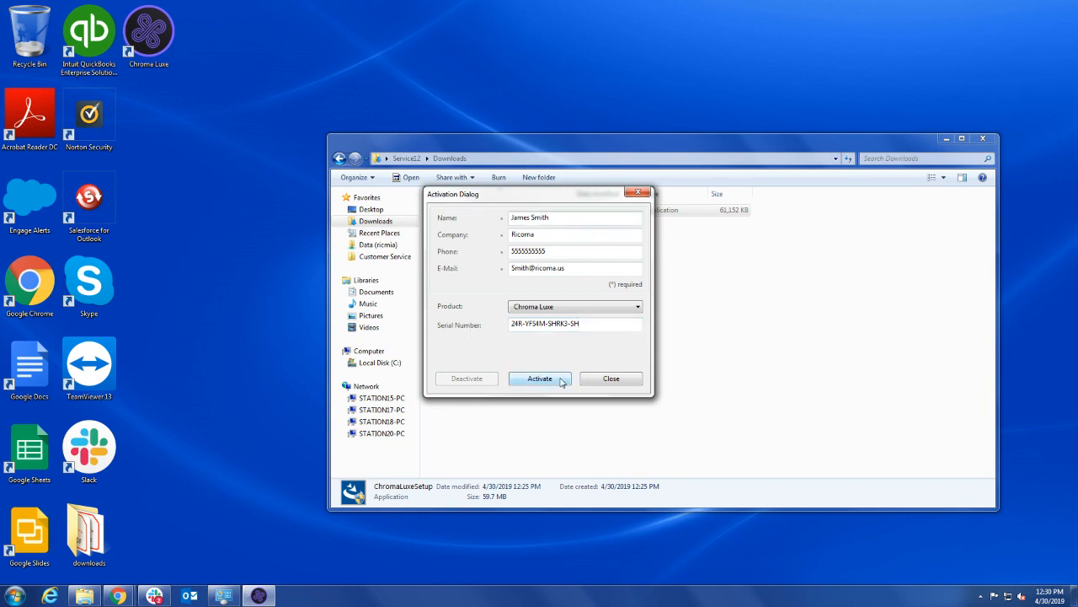
Activate the software and decline activating other options to reach the welcome screen.
left_click(539, 377)
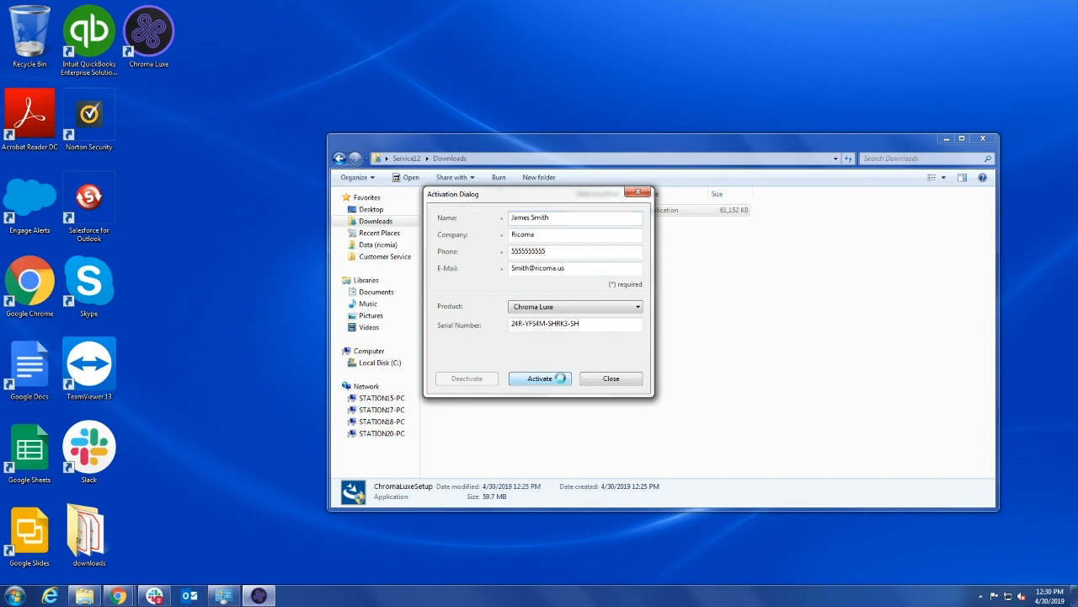
left_click(539, 377)
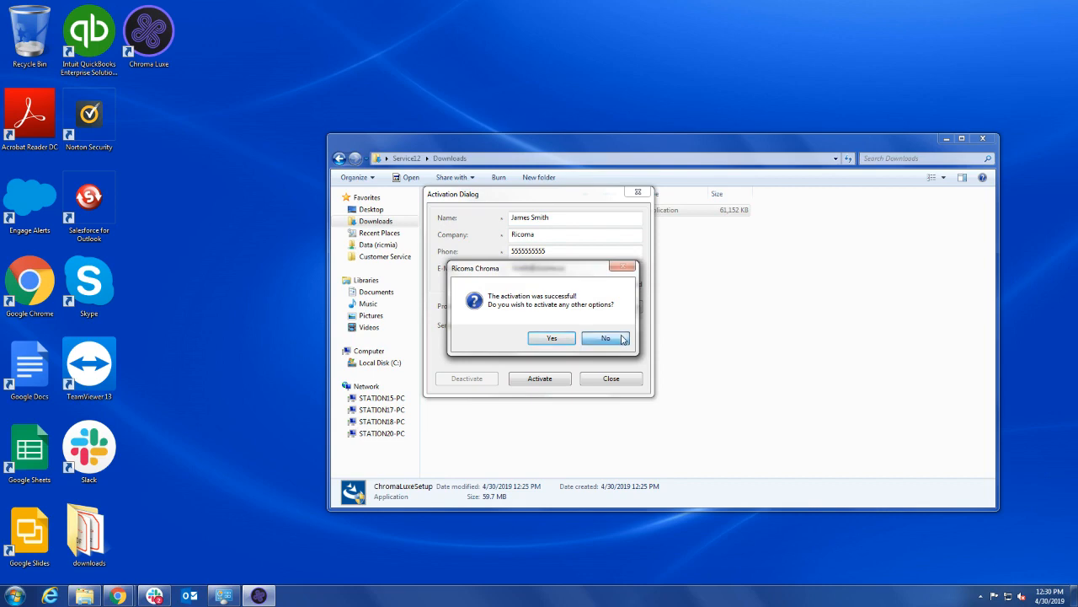
left_click(605, 337)
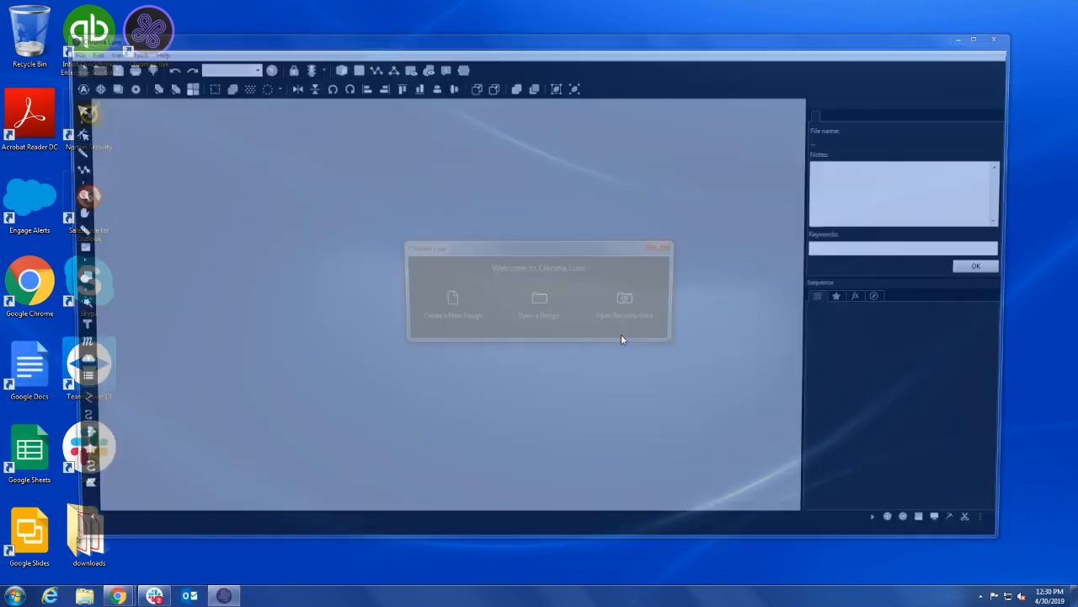